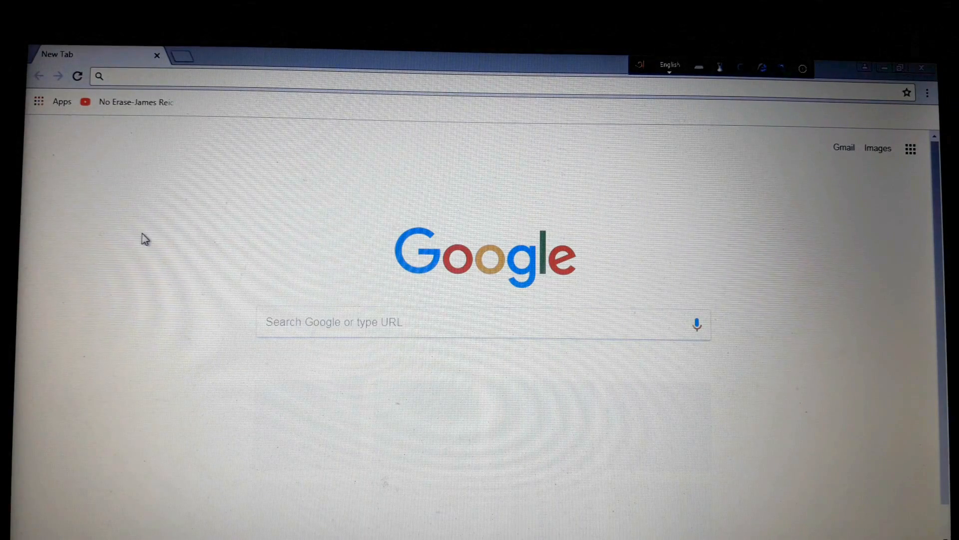
# - Search Google for 'yahoo mail sign in' and open the 'Sign in - Yahoo - login' result
pyautogui.write('yahoo')
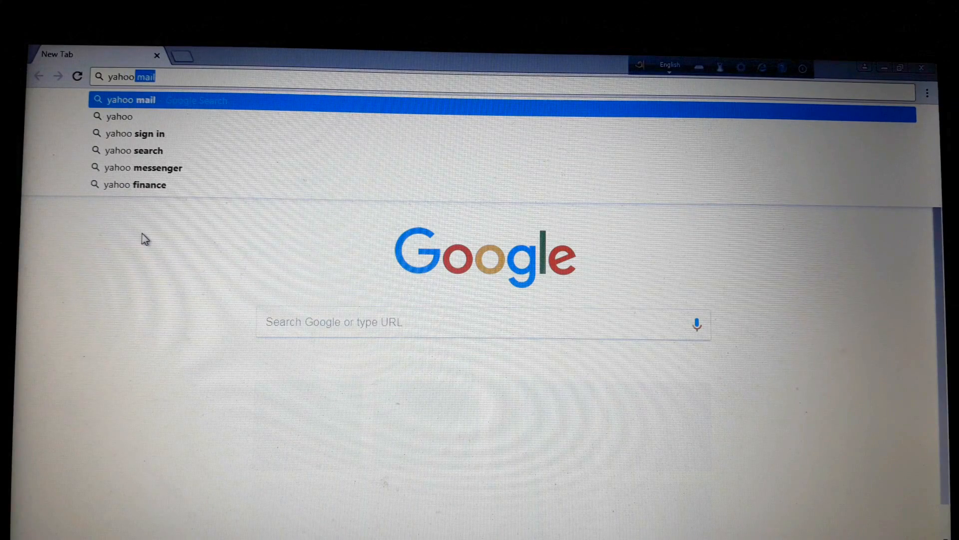
pyautogui.press('Backspace')
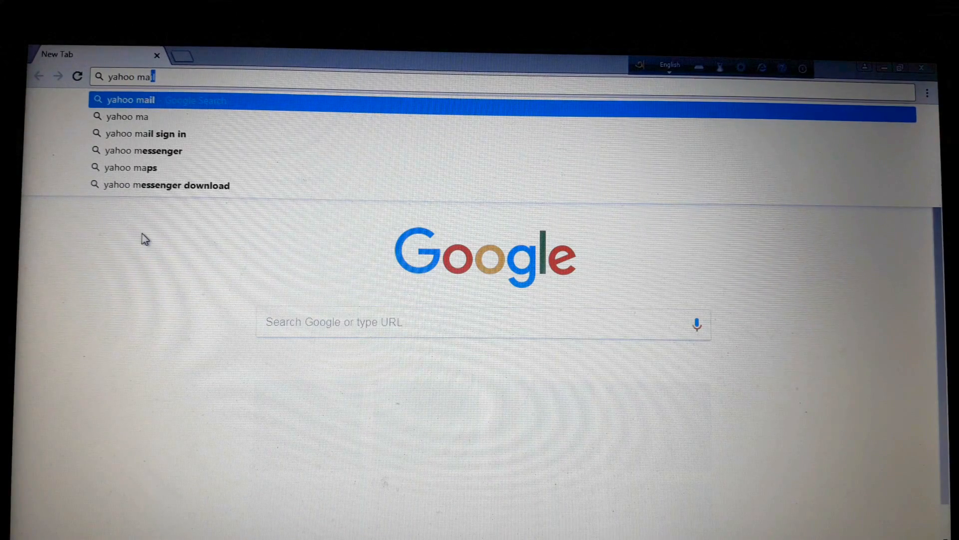
pyautogui.write('l')
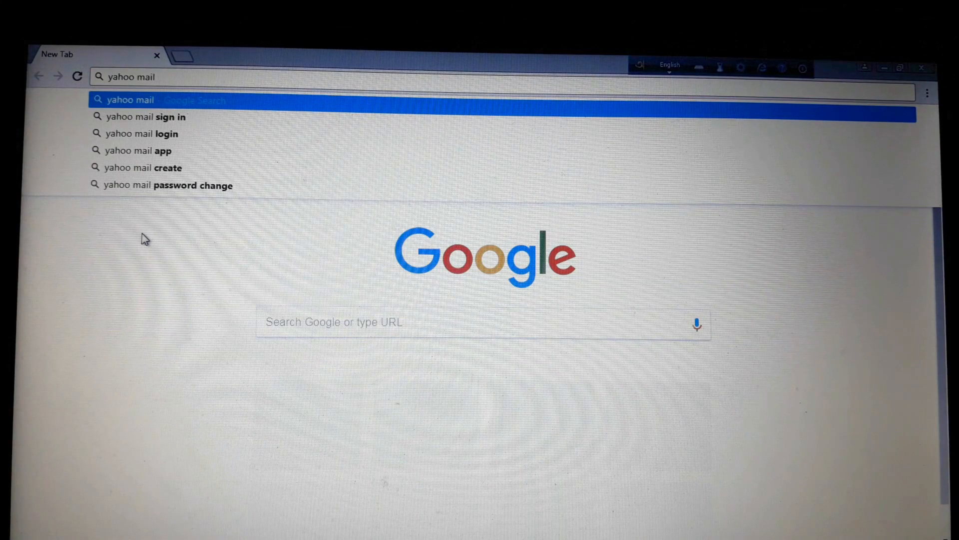
pyautogui.click(143, 116)
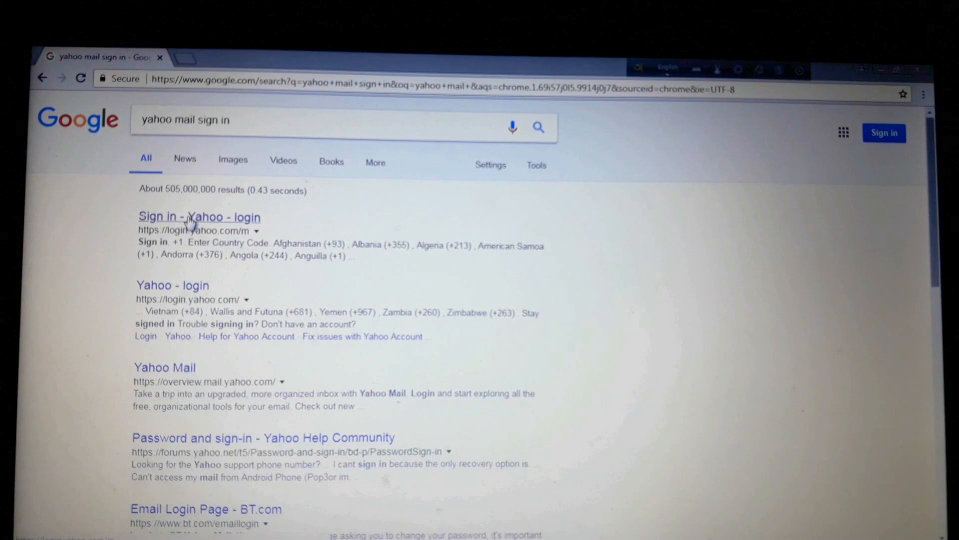
pyautogui.click(199, 217)
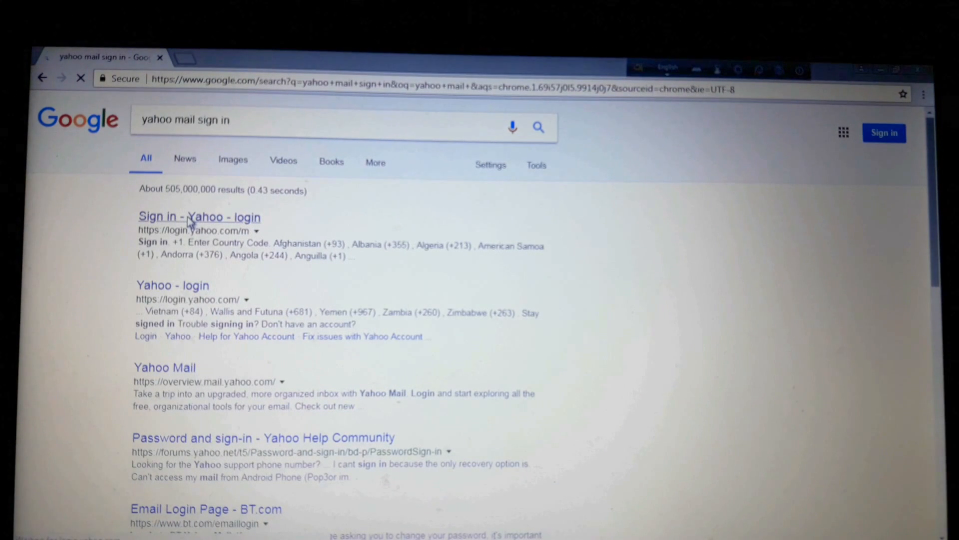
pyautogui.click(199, 216)
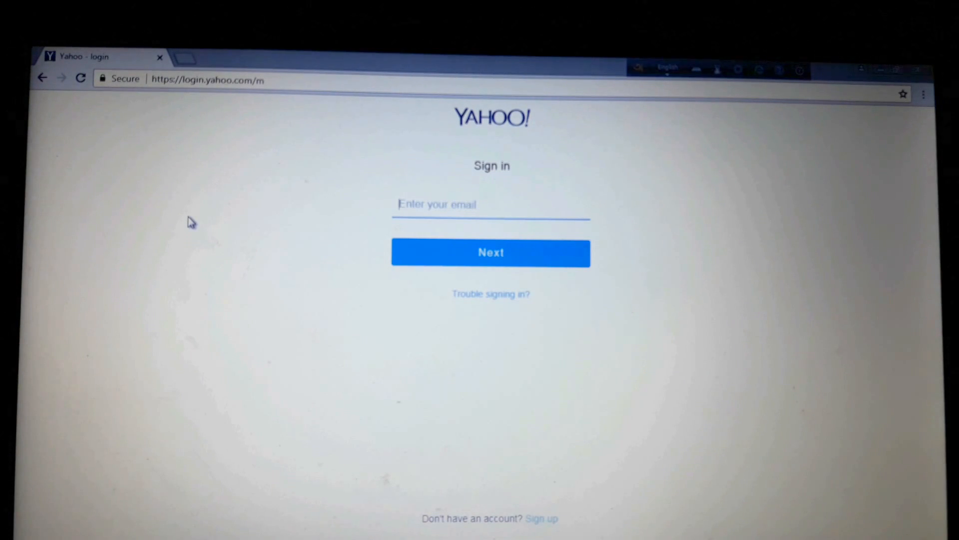
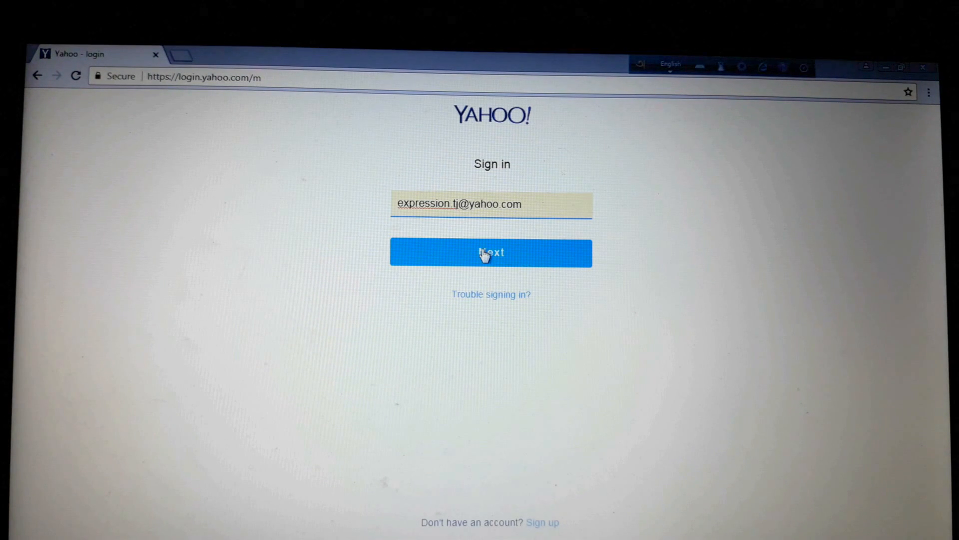
pyautogui.click(491, 252)
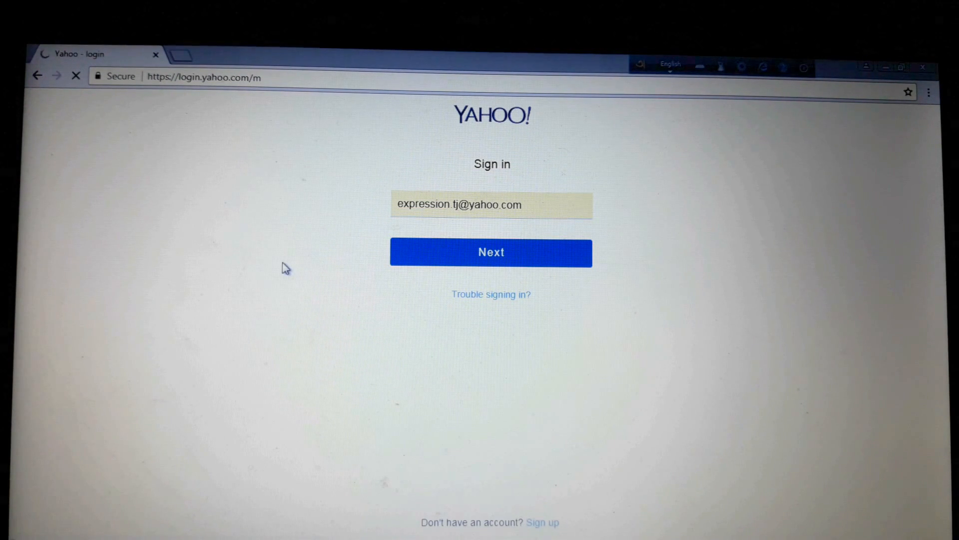
pyautogui.click(490, 251)
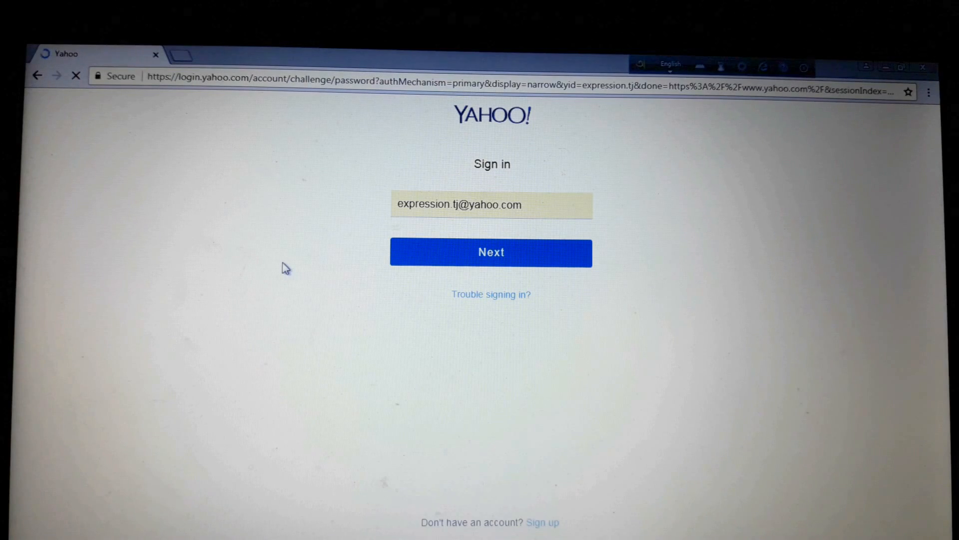
pyautogui.click(491, 253)
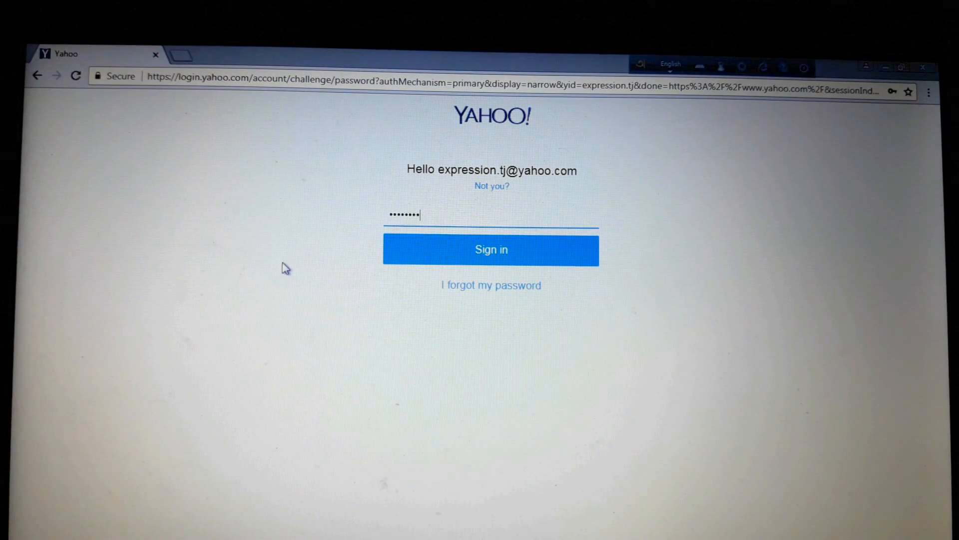
pyautogui.click(491, 250)
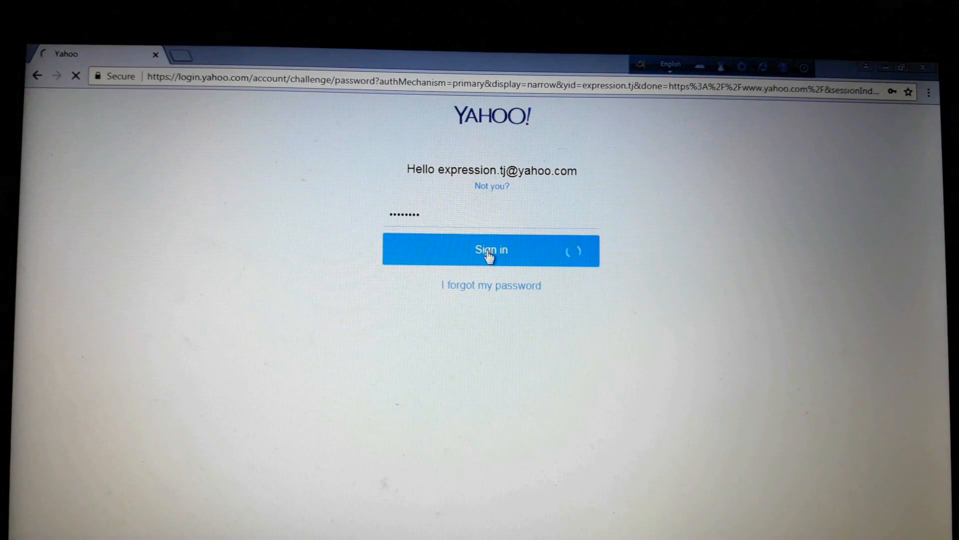
pyautogui.click(490, 250)
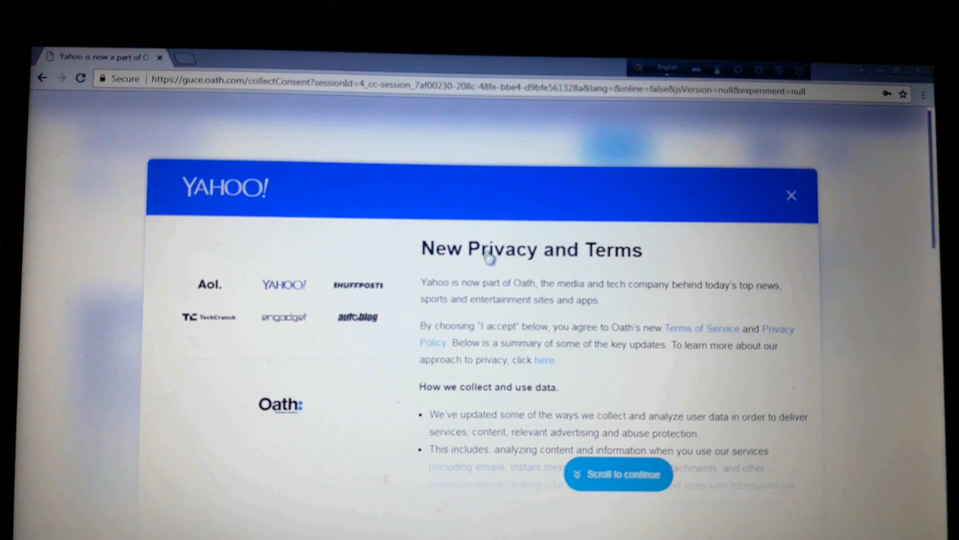
pyautogui.moveTo(798, 202)
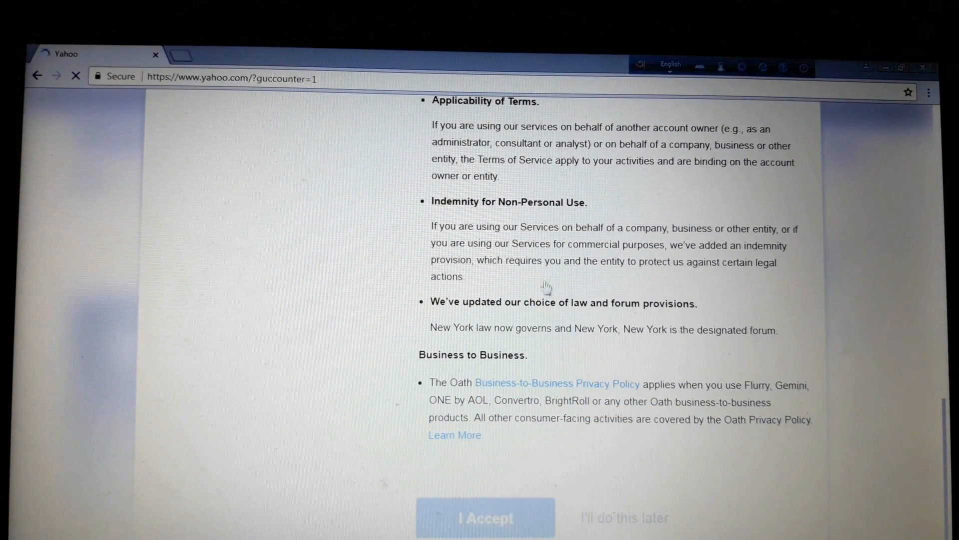
# - Accept the New Privacy and Terms notice to reach the signed-in homepage
pyautogui.click(485, 517)
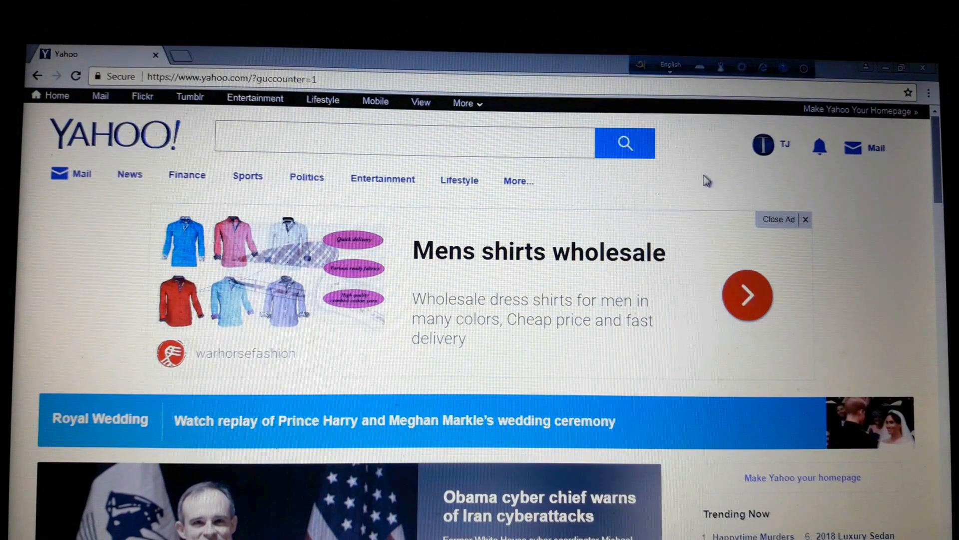
# - Open Account Info from the profile avatar menu to reach the Personal info page
pyautogui.click(763, 147)
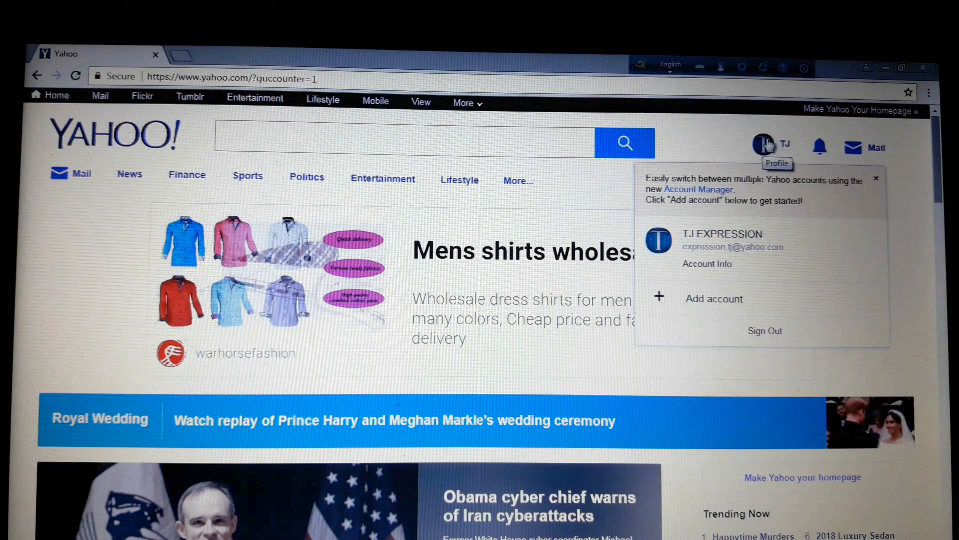
pyautogui.moveTo(725, 243)
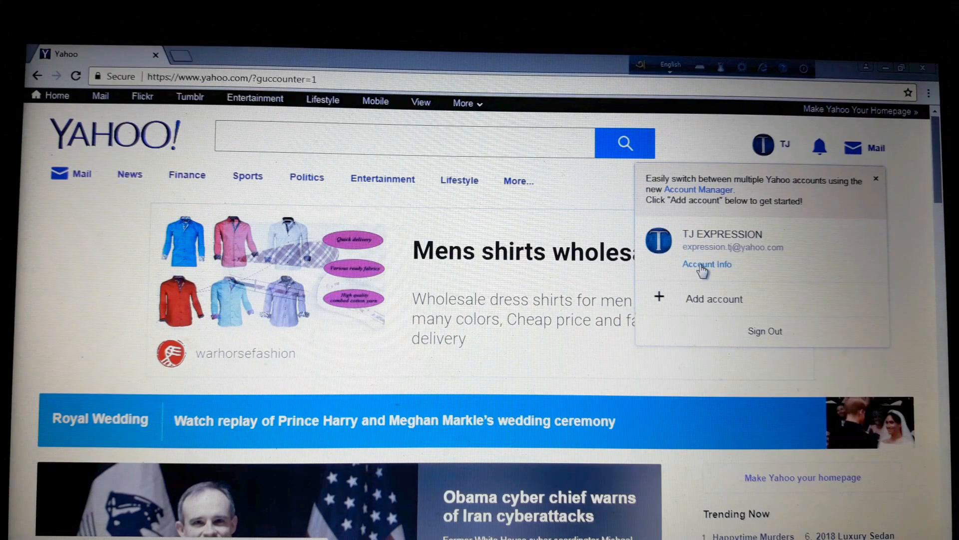
pyautogui.click(707, 264)
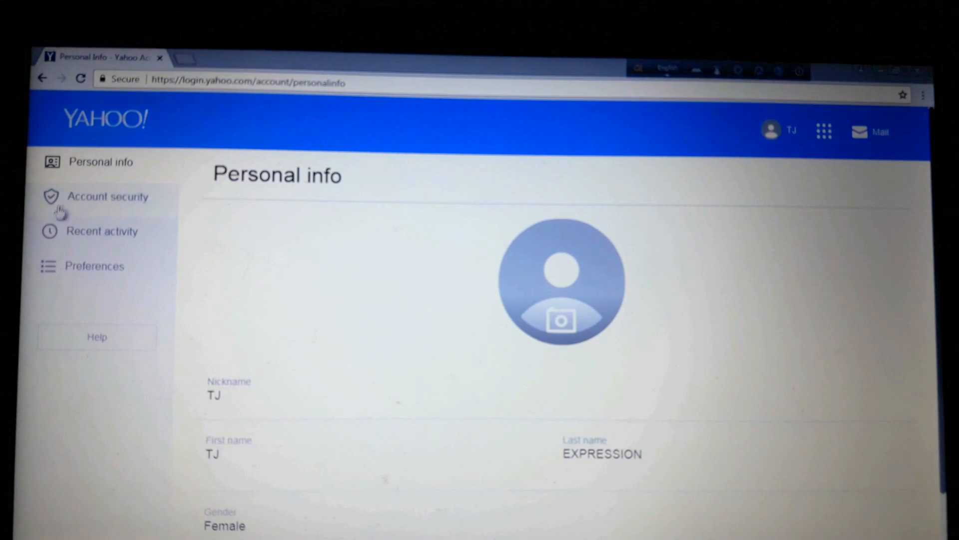
pyautogui.moveTo(102, 231)
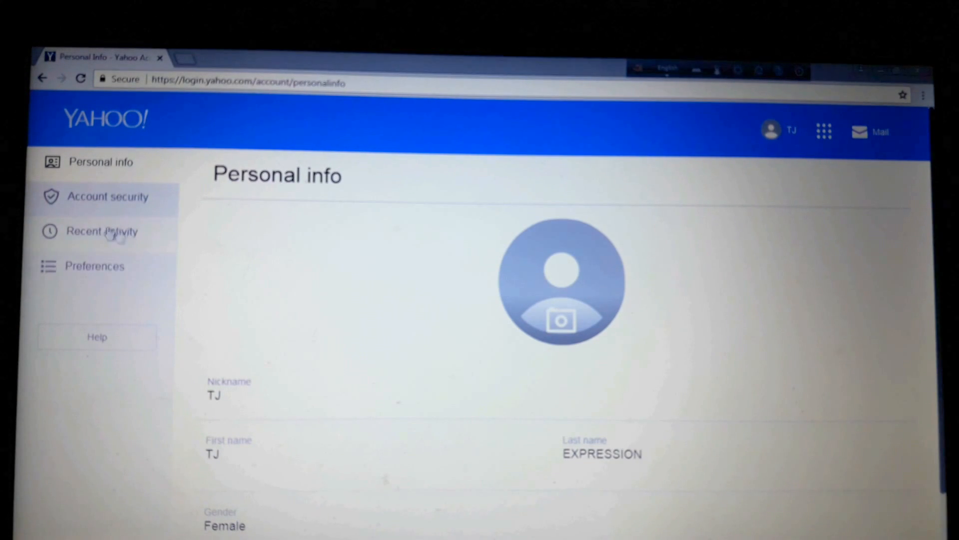
pyautogui.moveTo(96, 338)
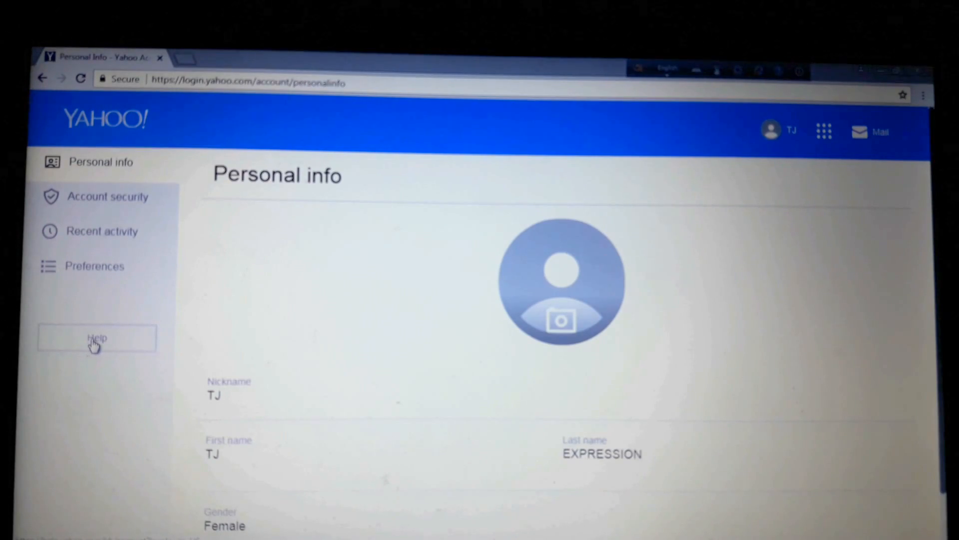
# - Open Help for Yahoo Account from the Personal info sidebar in a new tab
pyautogui.click(96, 338)
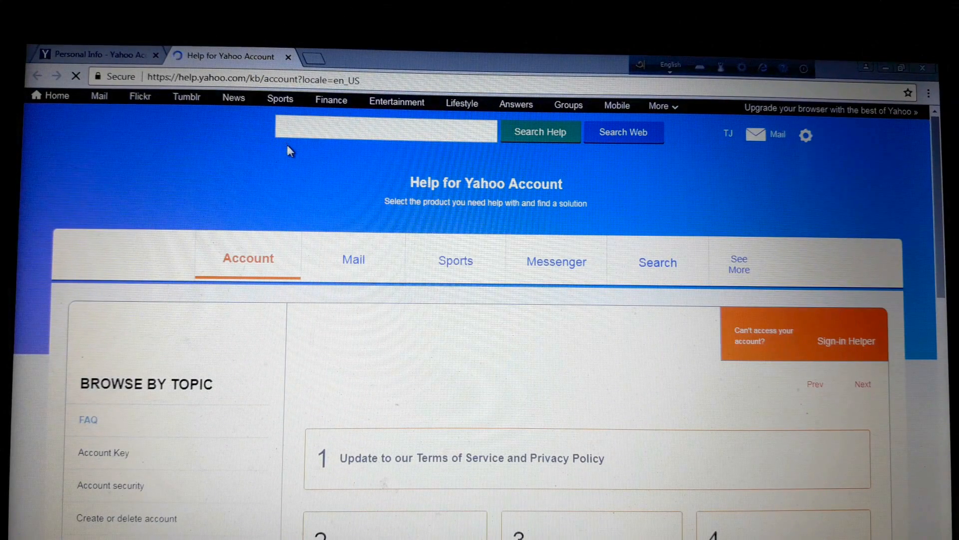
pyautogui.scroll(-3)
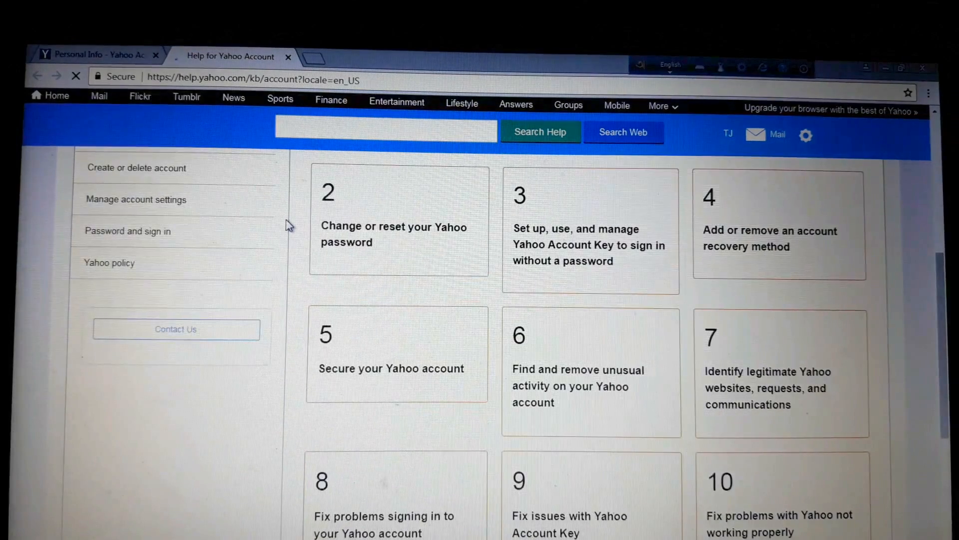
pyautogui.scroll(3)
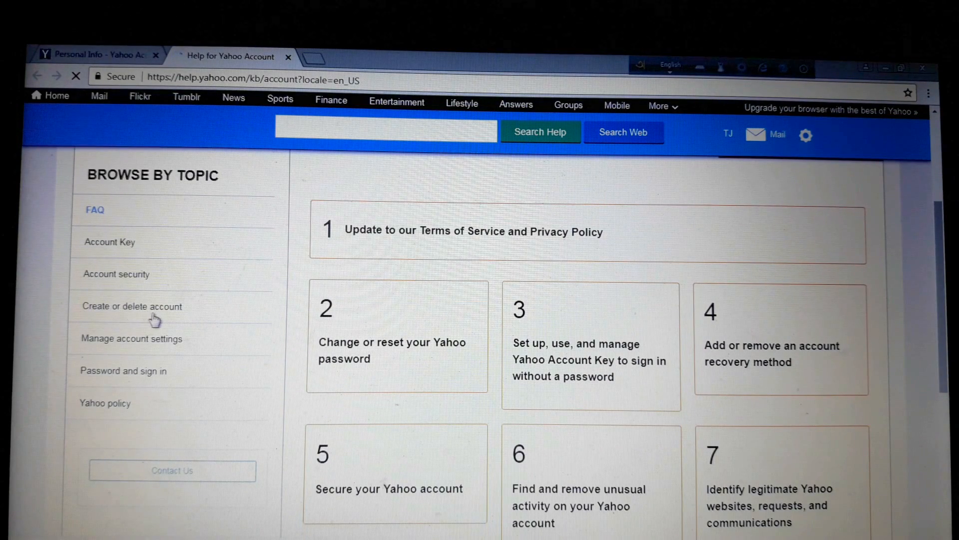
# - Browse the 'Create or delete account' topic and open the 'Close your Yahoo Account' article
pyautogui.click(131, 306)
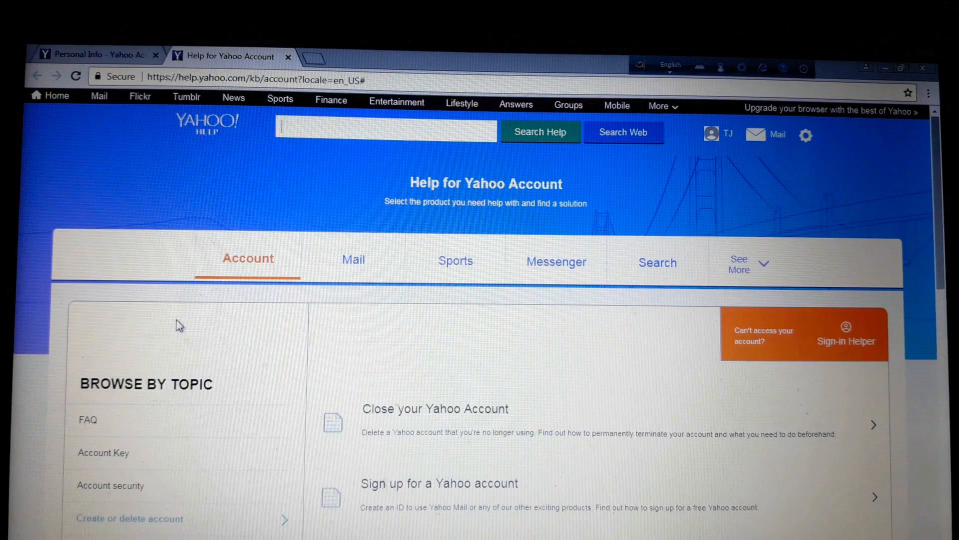
pyautogui.scroll(-3)
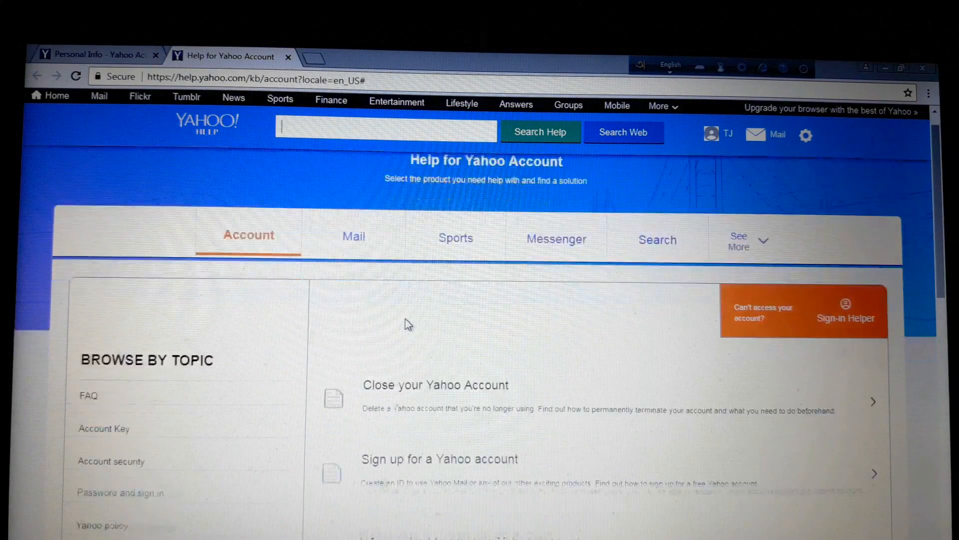
pyautogui.scroll(-3)
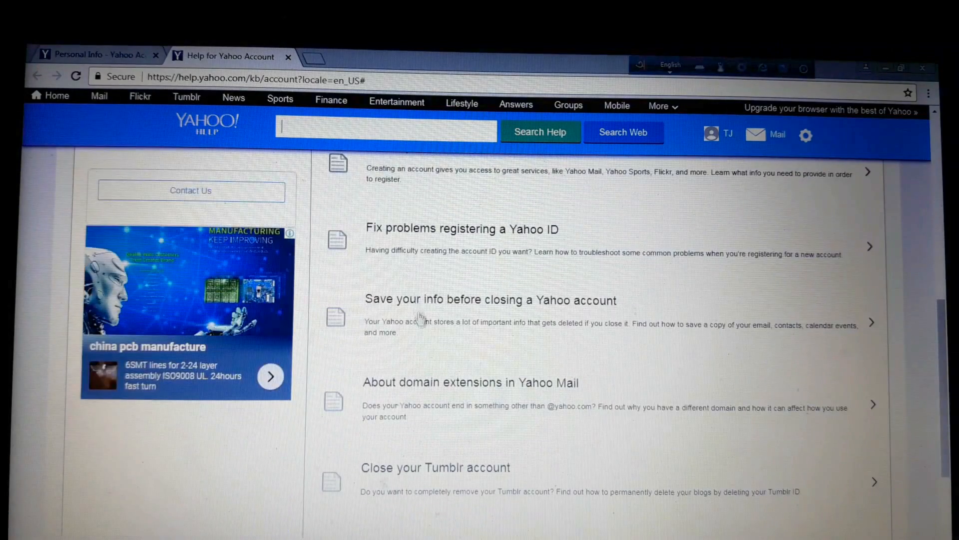
pyautogui.scroll(3)
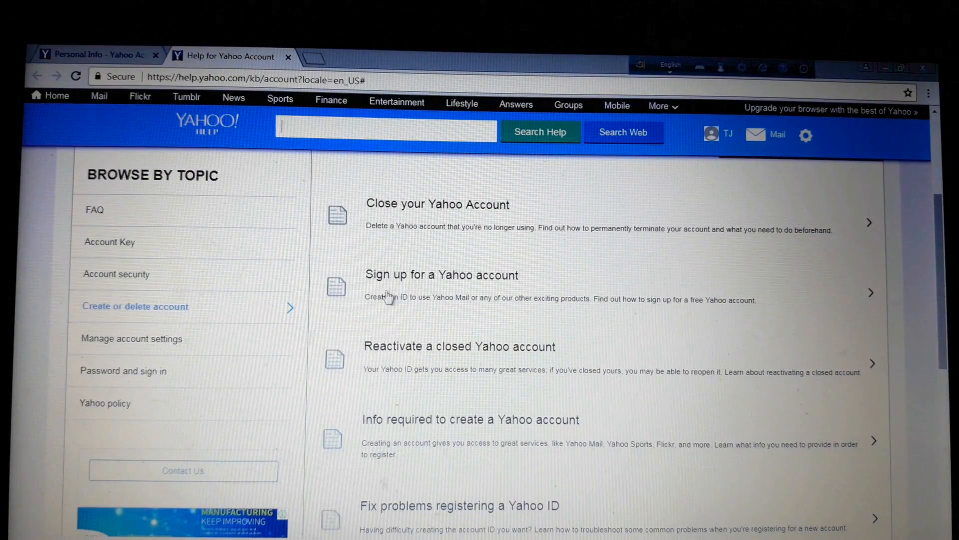
pyautogui.scroll(-3)
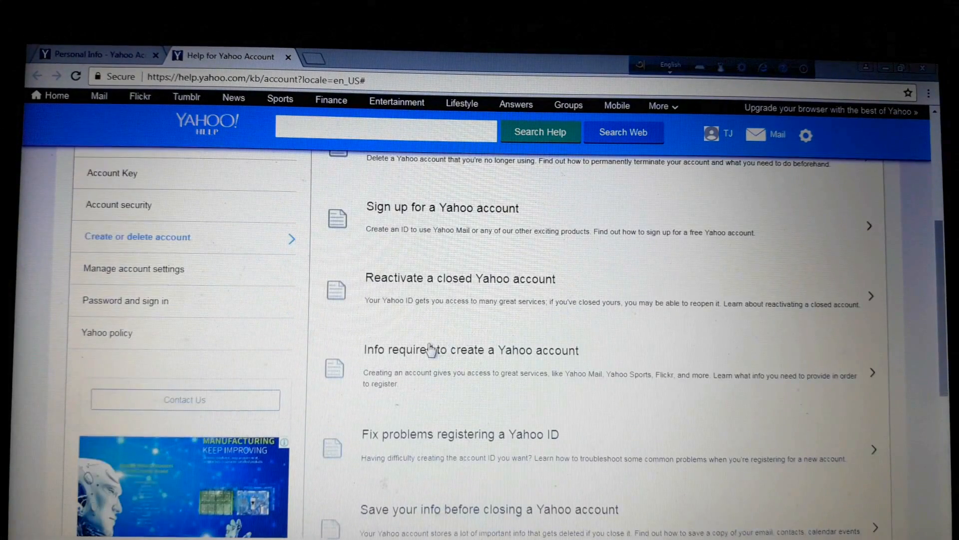
pyautogui.scroll(-3)
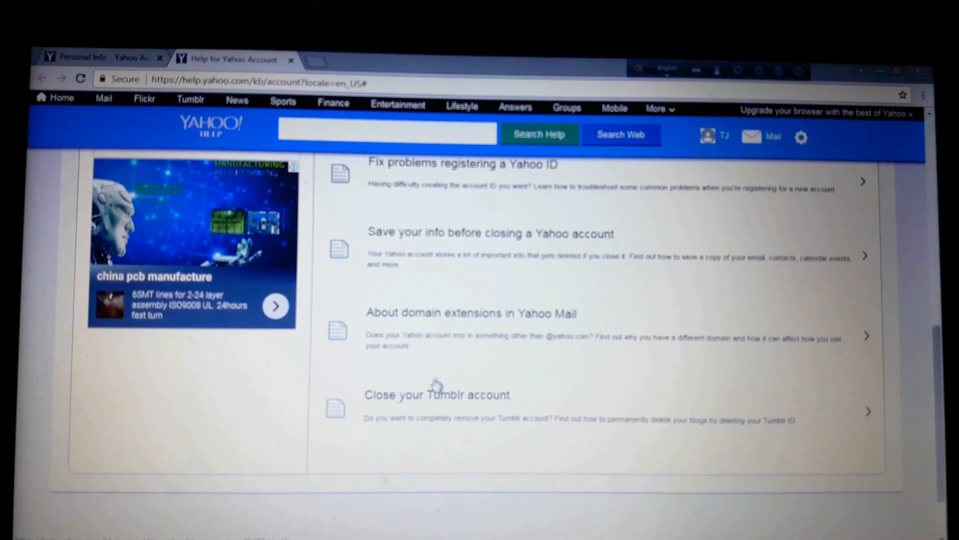
pyautogui.scroll(3)
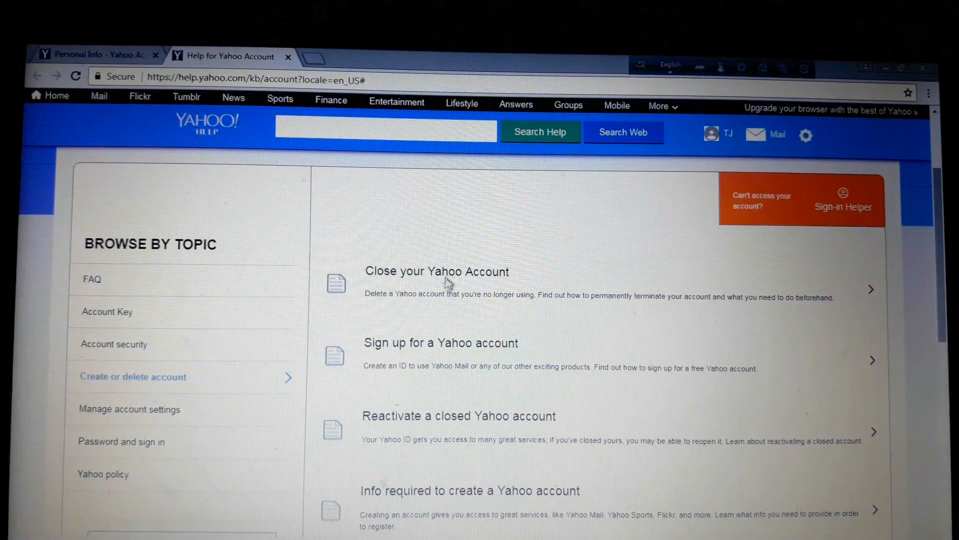
pyautogui.click(436, 271)
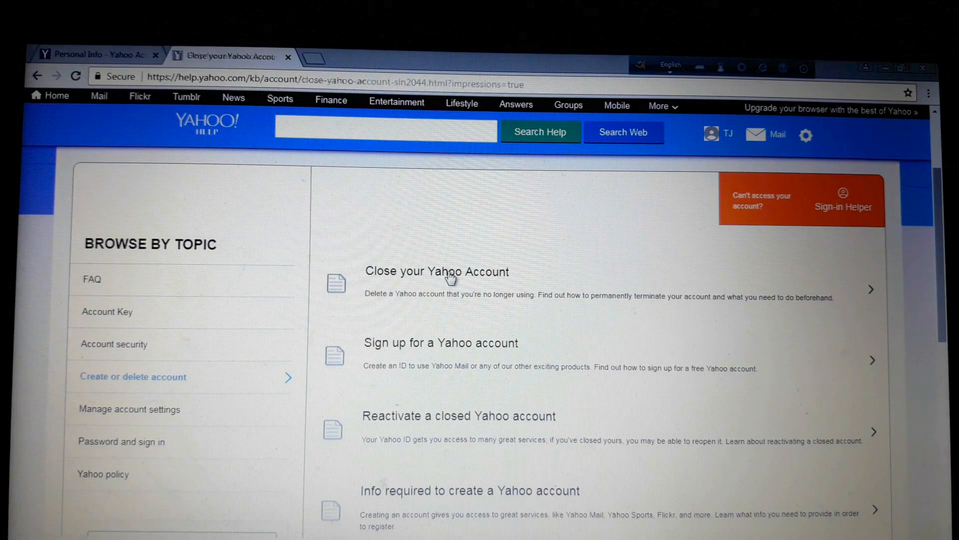
pyautogui.click(436, 271)
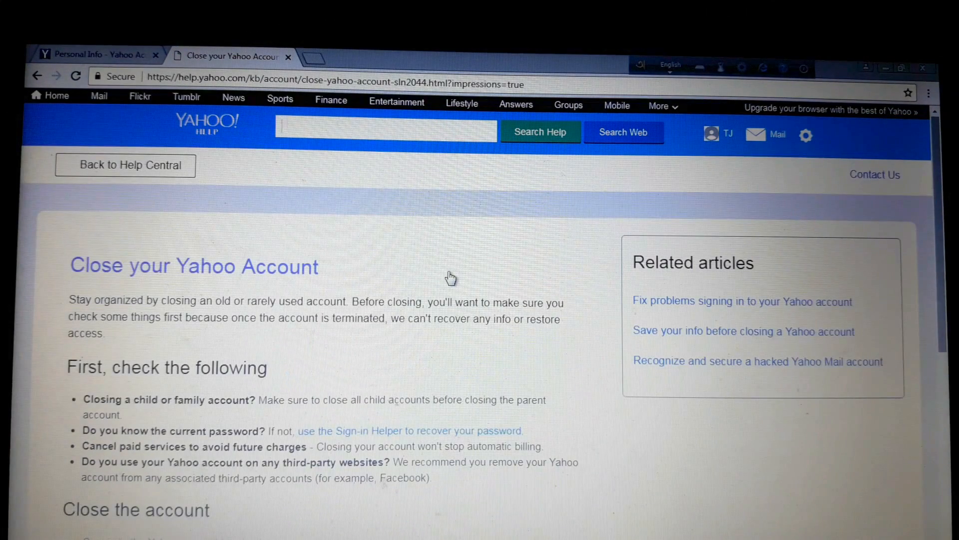
pyautogui.moveTo(392, 296)
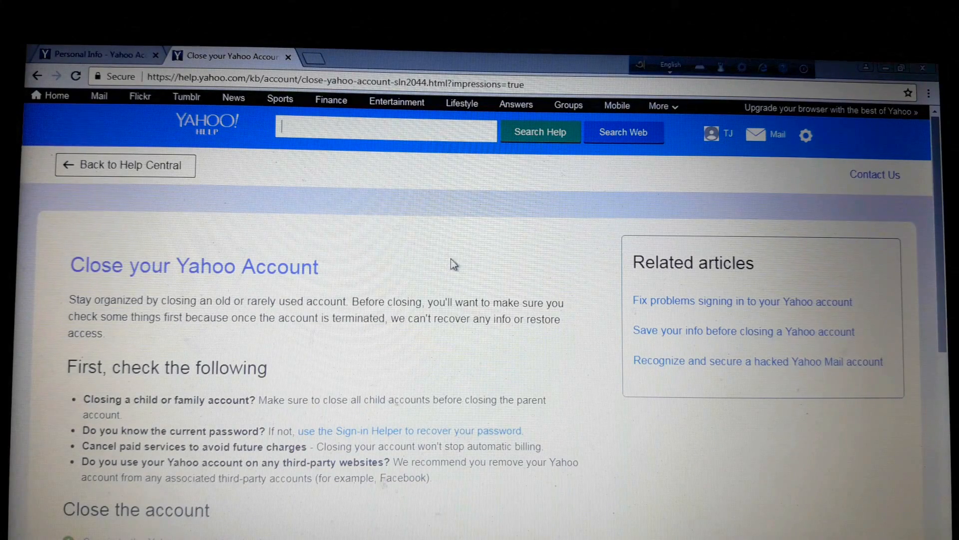
pyautogui.scroll(-3)
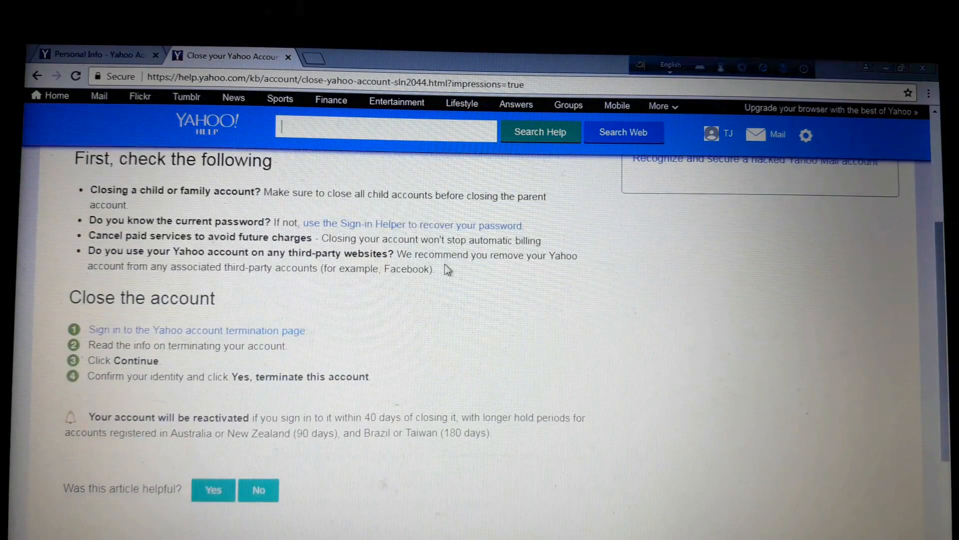
pyautogui.scroll(-3)
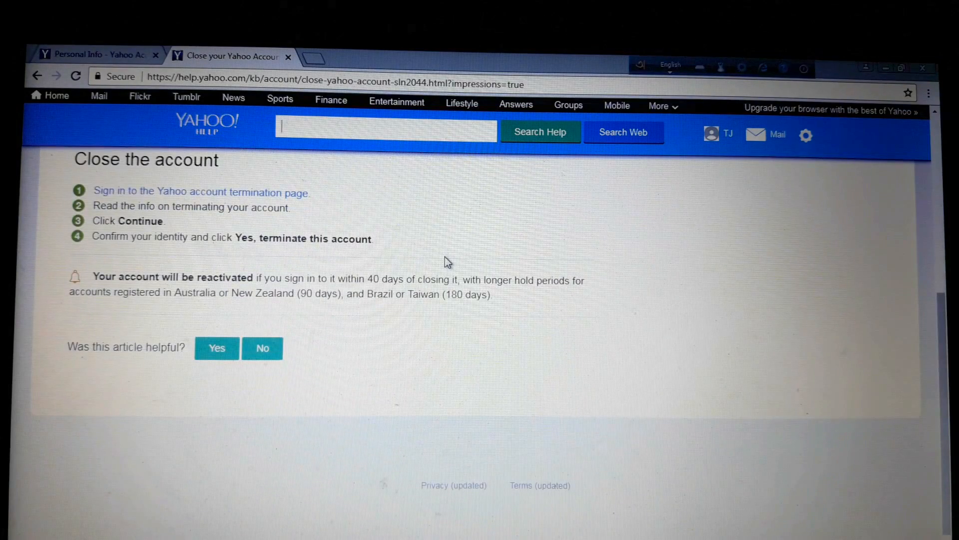
pyautogui.scroll(3)
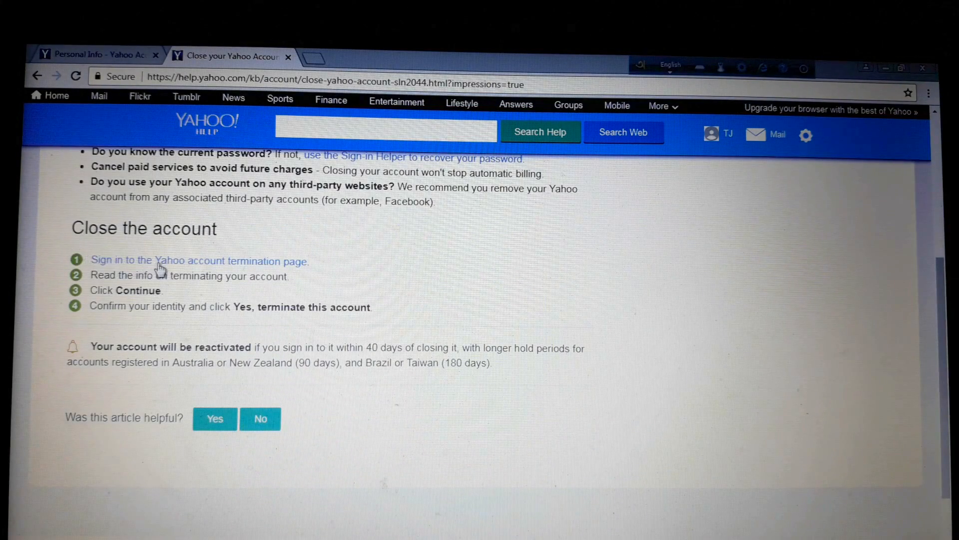
pyautogui.moveTo(103, 270)
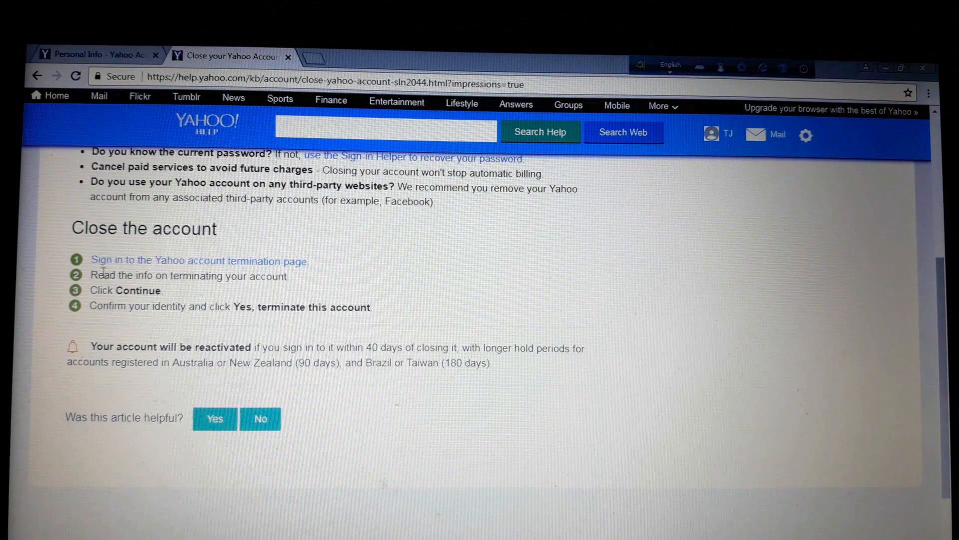
pyautogui.moveTo(92, 256)
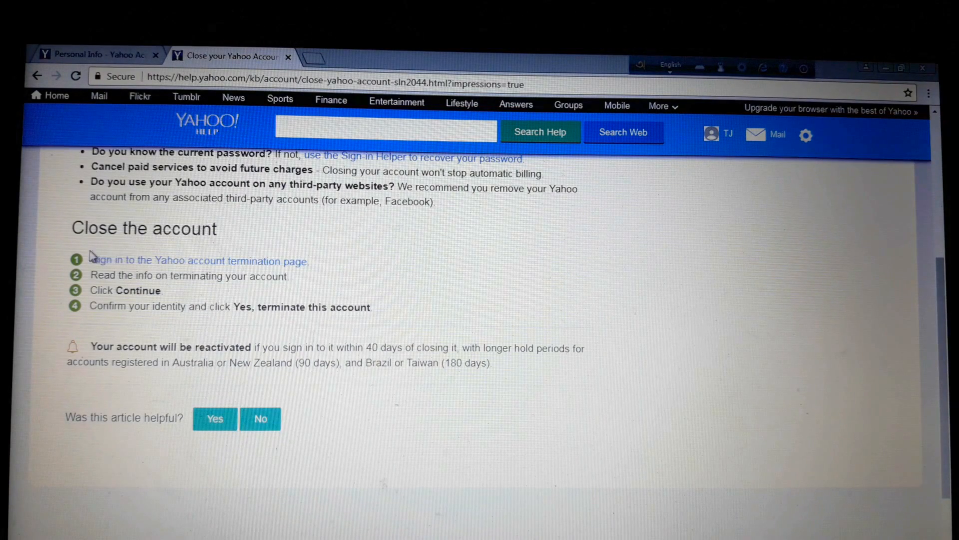
pyautogui.moveTo(231, 273)
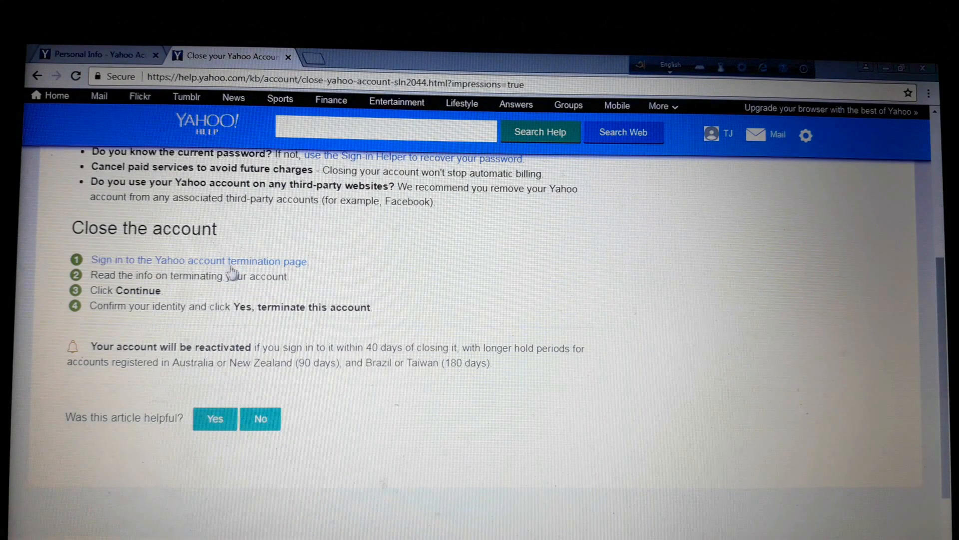
pyautogui.moveTo(99, 289)
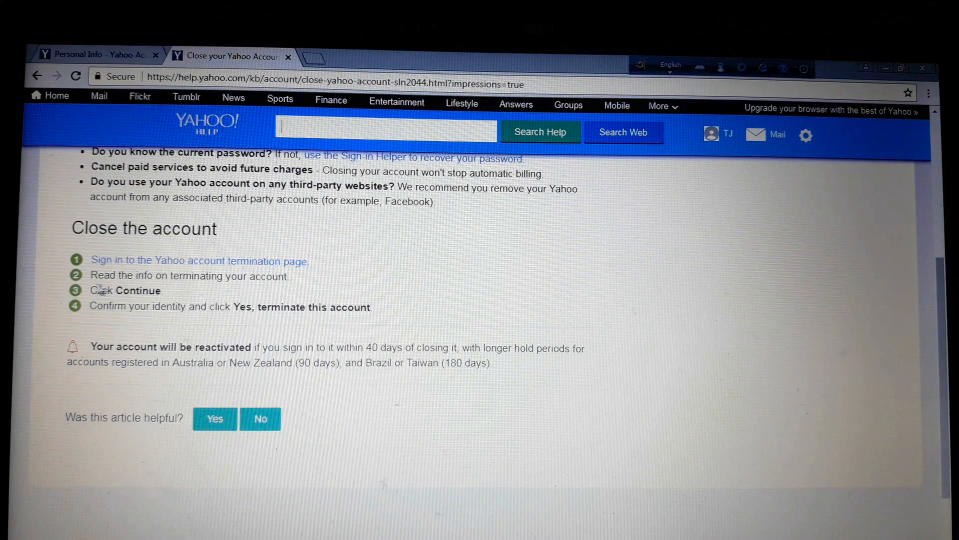
pyautogui.moveTo(106, 322)
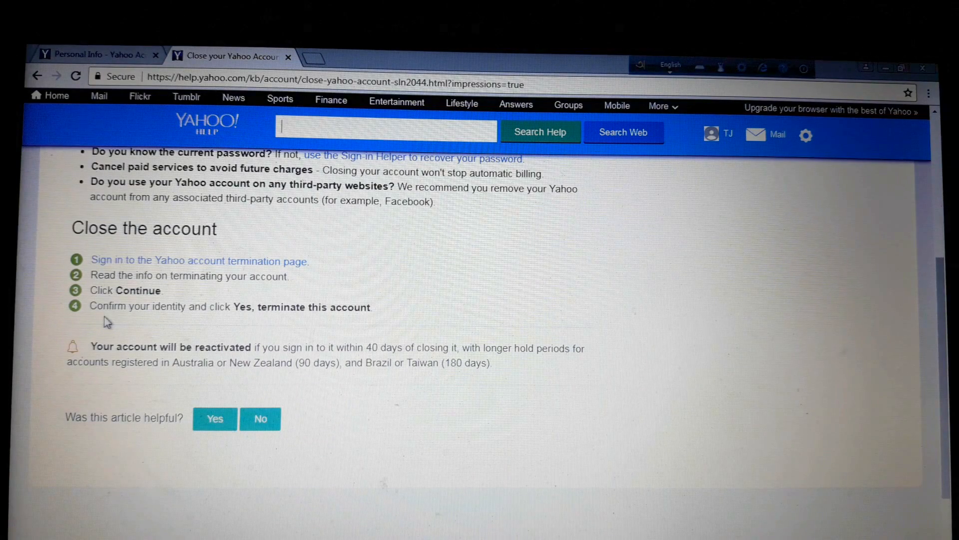
pyautogui.moveTo(239, 293)
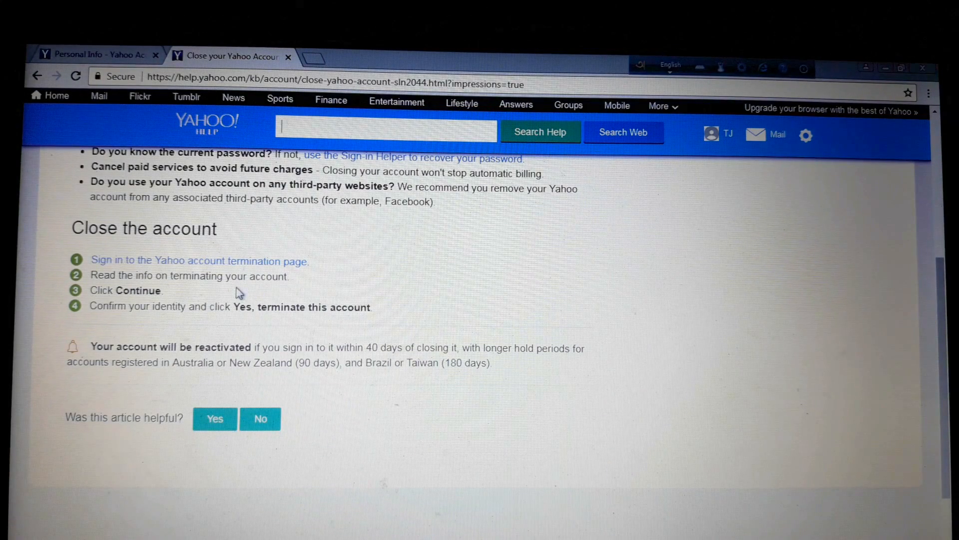
pyautogui.moveTo(200, 324)
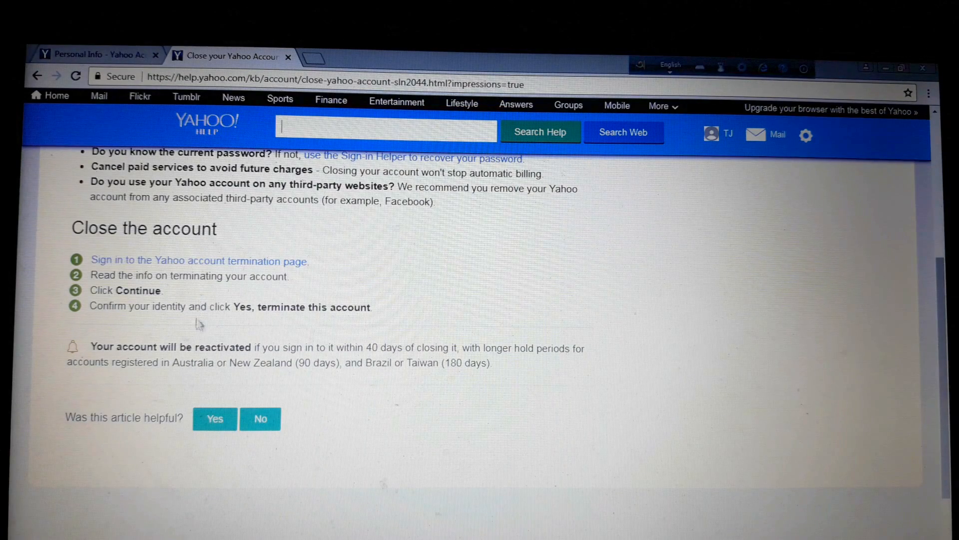
pyautogui.moveTo(159, 269)
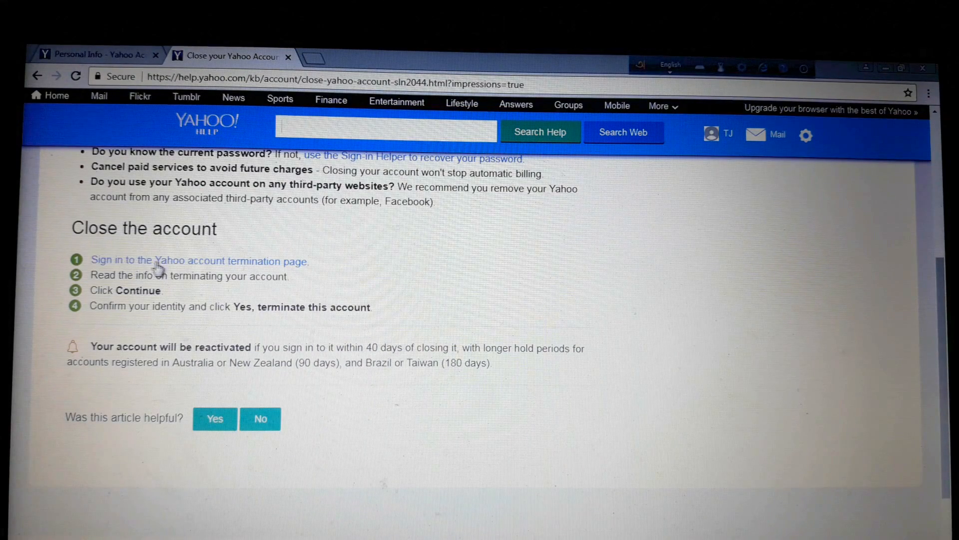
pyautogui.moveTo(172, 264)
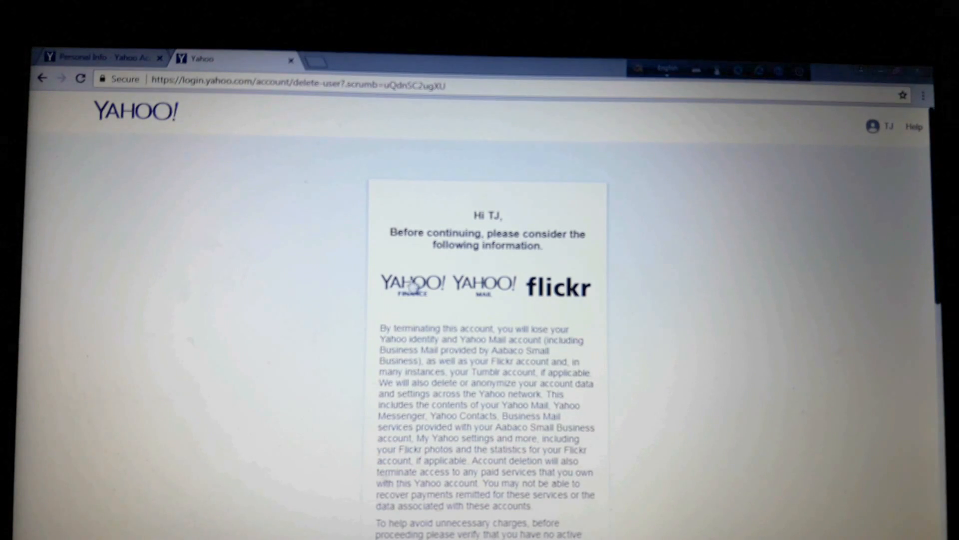
# - Scroll through the termination page's warnings about what deleting the account removes
pyautogui.scroll(-3)
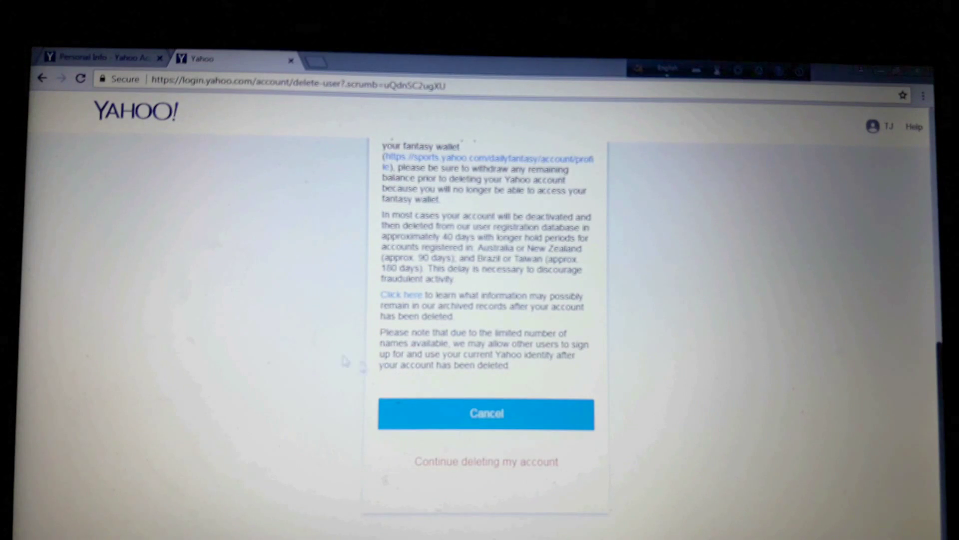
pyautogui.scroll(3)
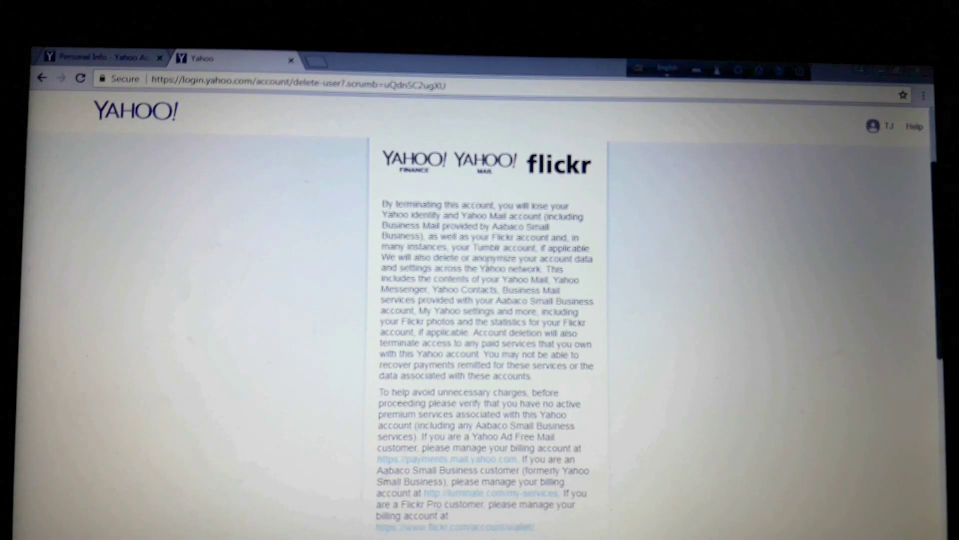
pyautogui.scroll(-3)
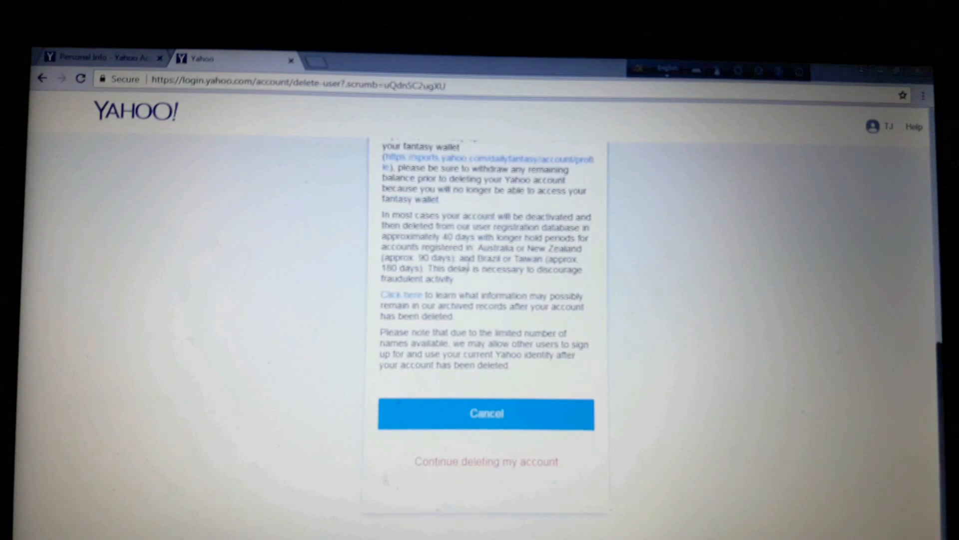
pyautogui.moveTo(728, 364)
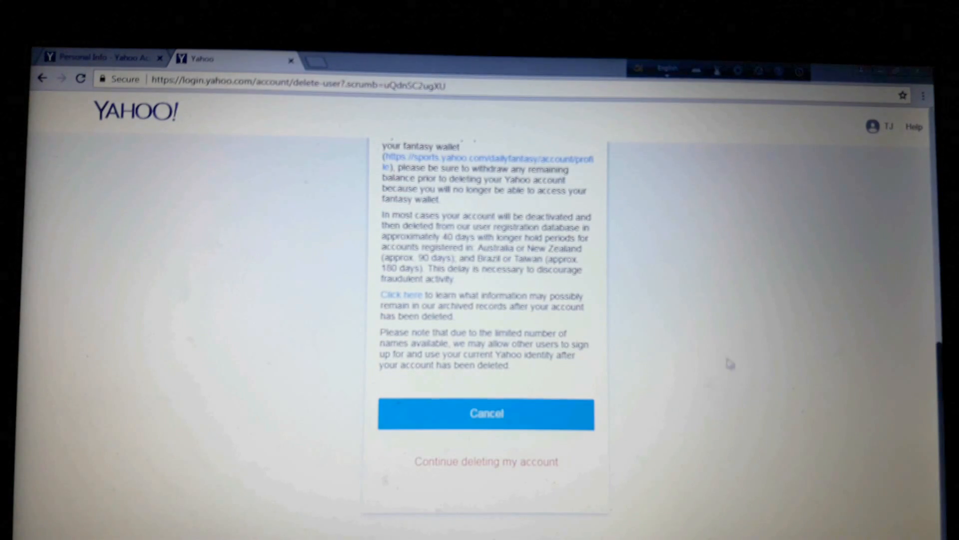
pyautogui.moveTo(487, 461)
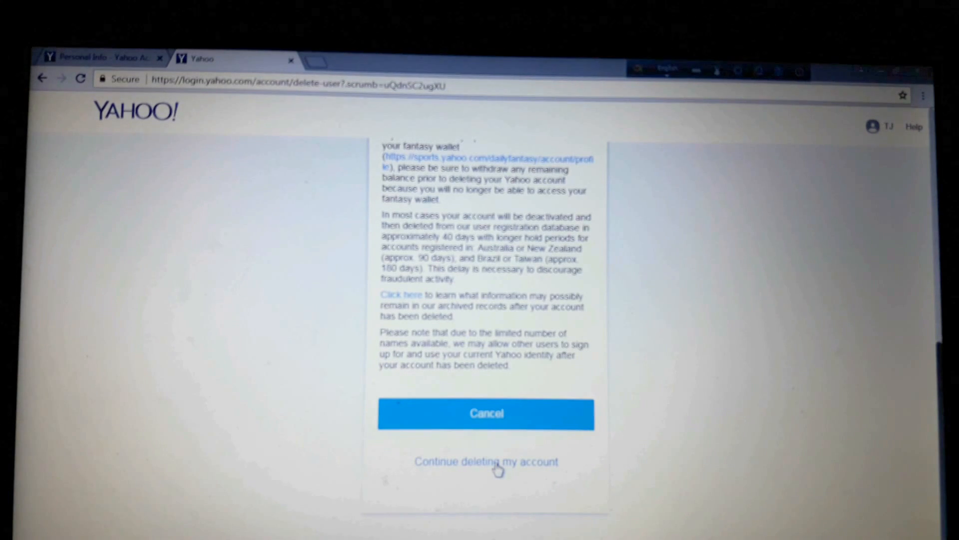
# - Continue deleting the account, confirm the email, and submit 'Yes, terminate this account'
pyautogui.click(486, 461)
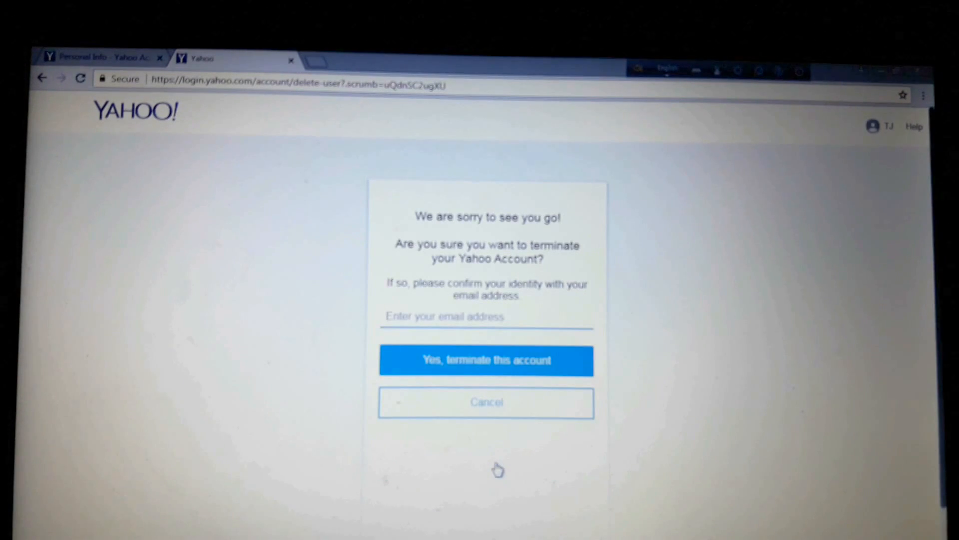
pyautogui.moveTo(517, 336)
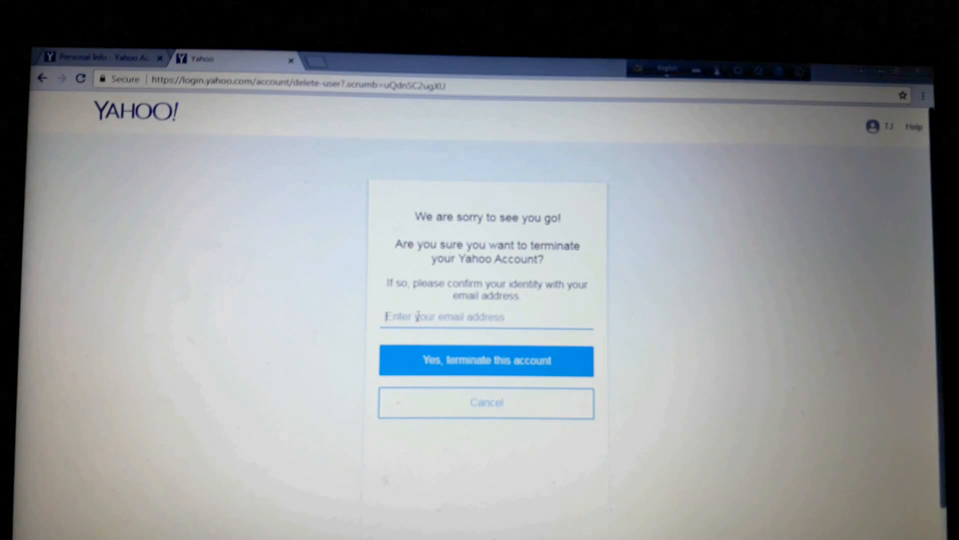
pyautogui.moveTo(466, 367)
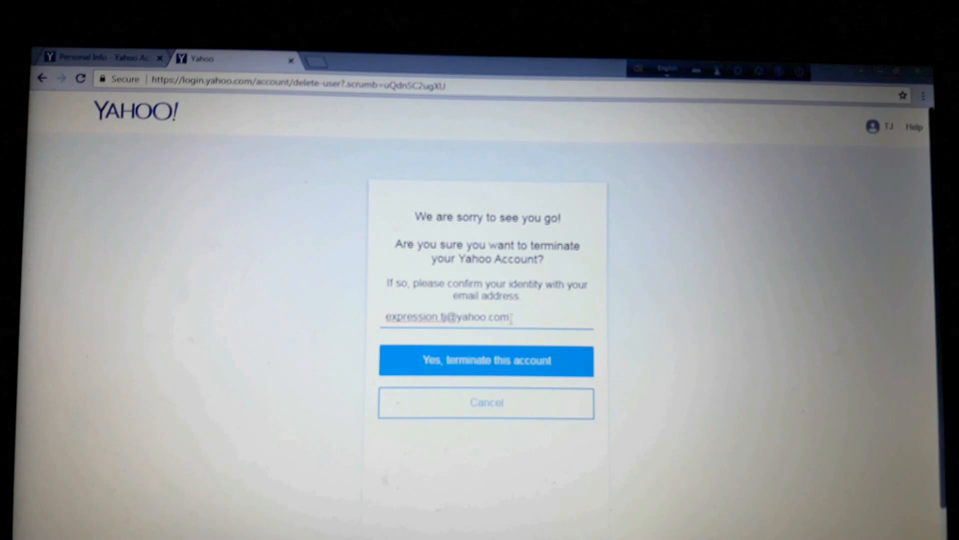
pyautogui.moveTo(487, 360)
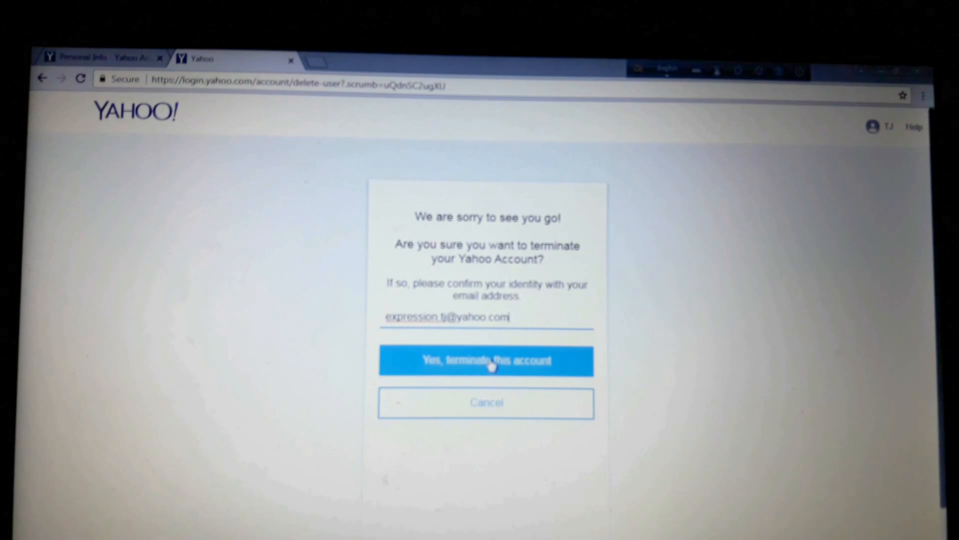
pyautogui.click(486, 359)
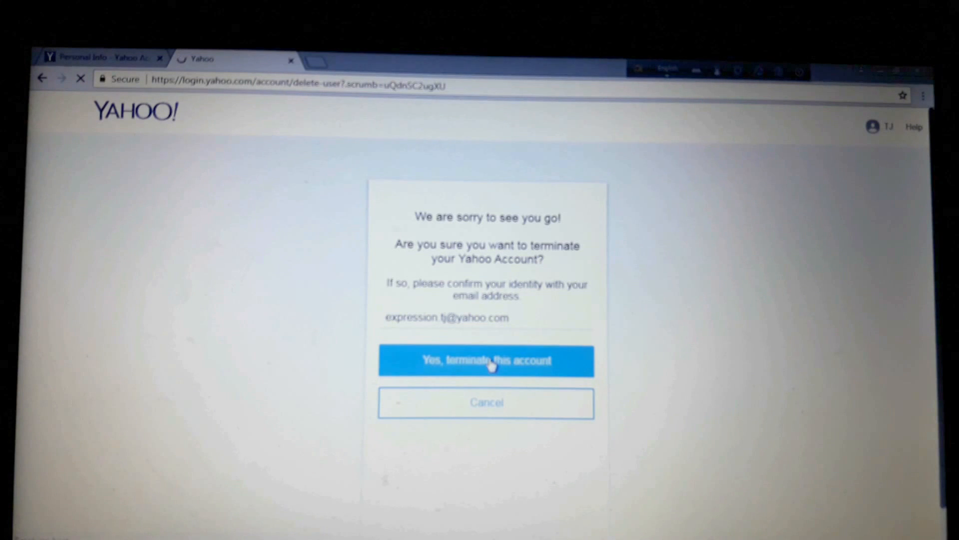
pyautogui.click(486, 360)
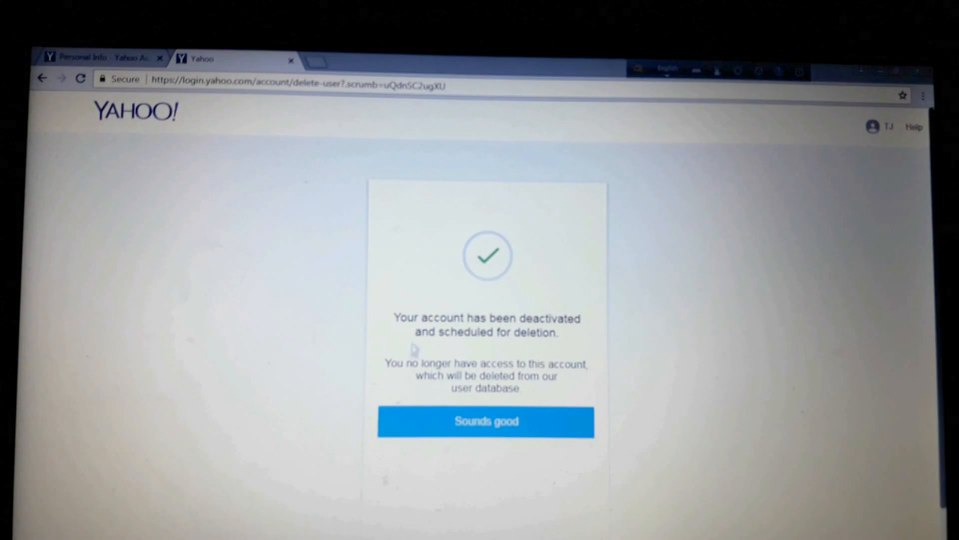
pyautogui.moveTo(517, 354)
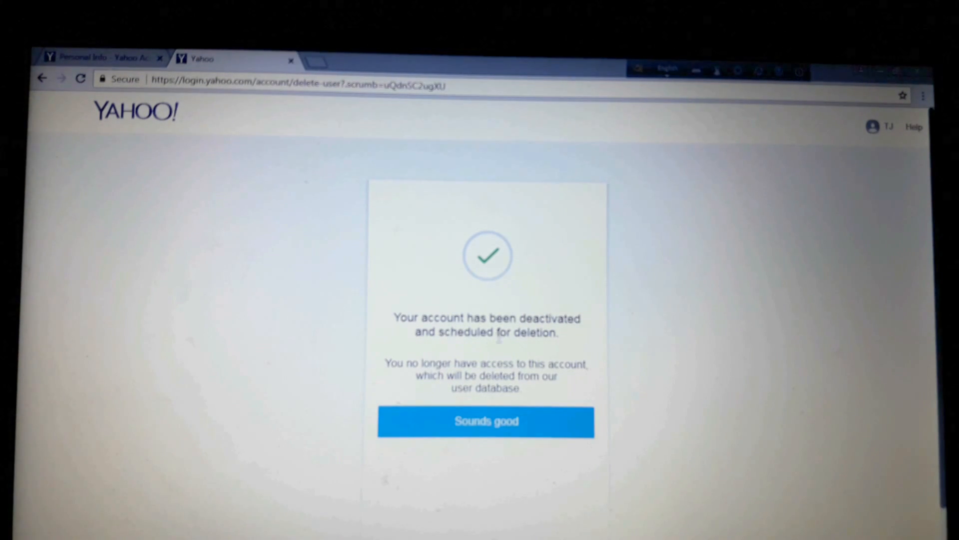
pyautogui.moveTo(486, 428)
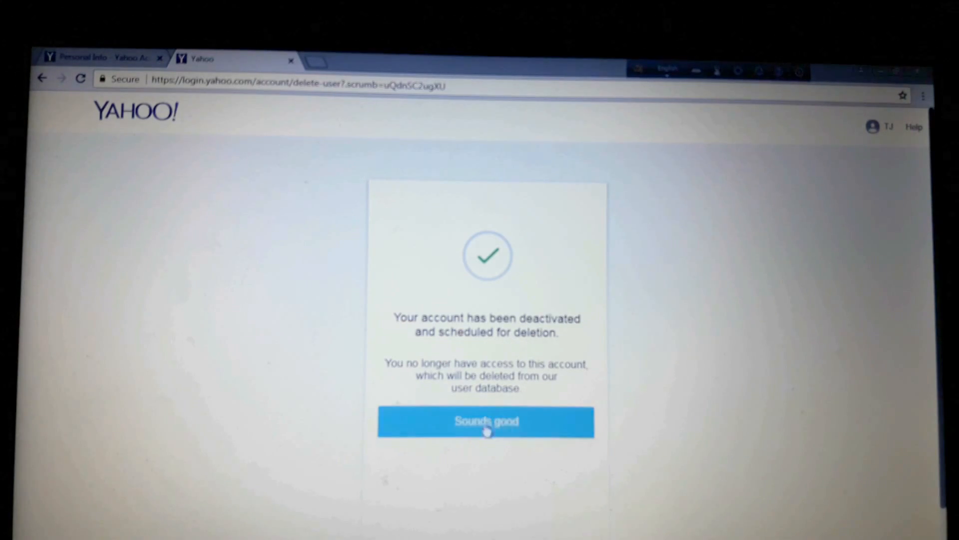
# - Acknowledge the deactivation confirmation with 'Sounds good'
pyautogui.click(485, 422)
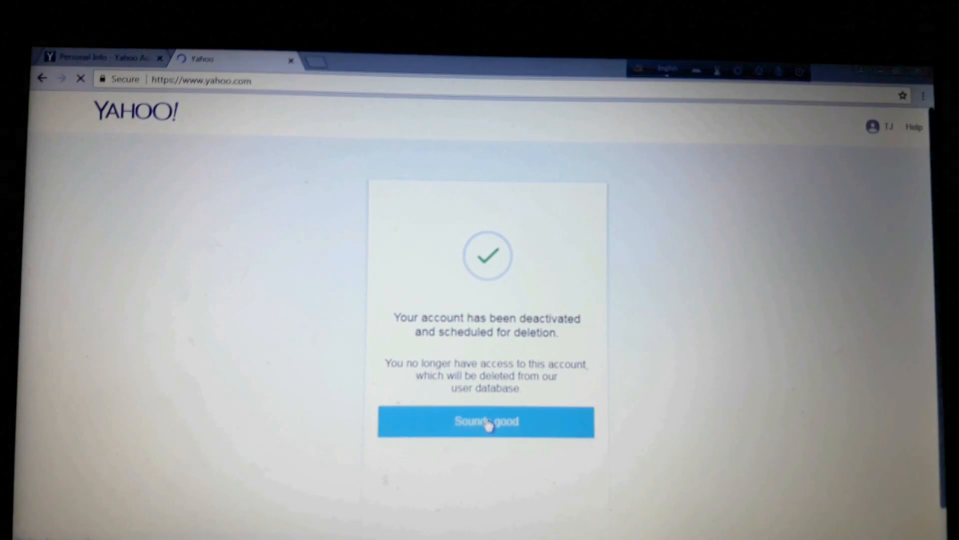
# - Return to the signed-out Yahoo homepage and show its Notifications panel
pyautogui.click(486, 420)
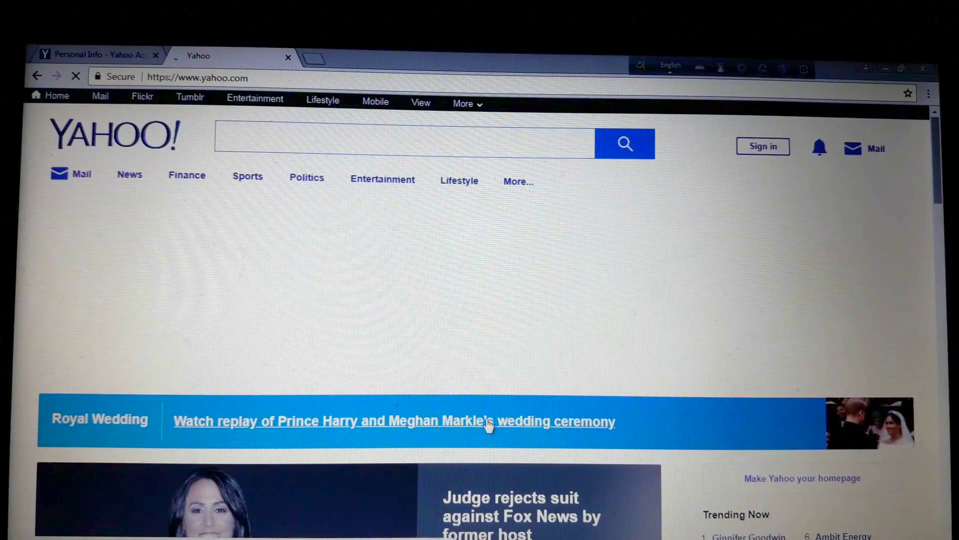
pyautogui.moveTo(682, 142)
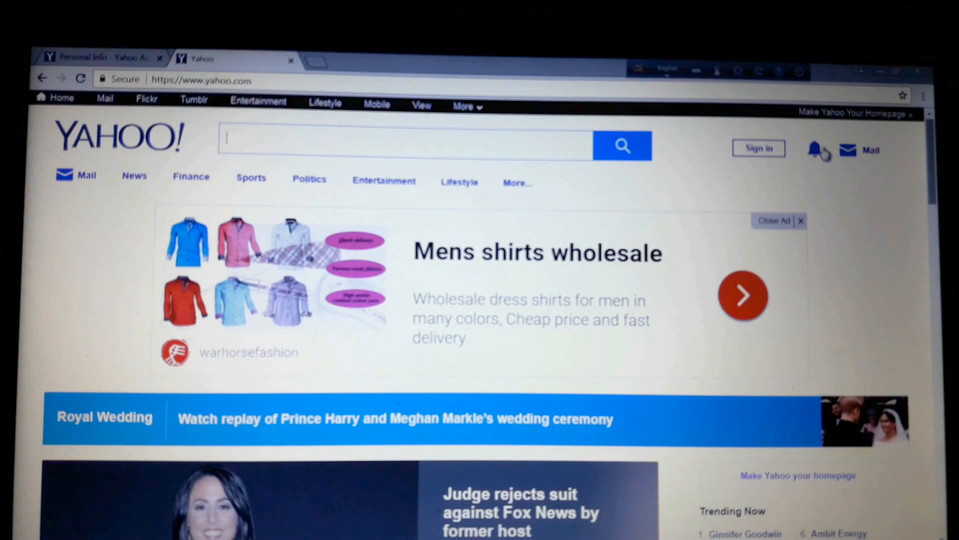
pyautogui.moveTo(810, 156)
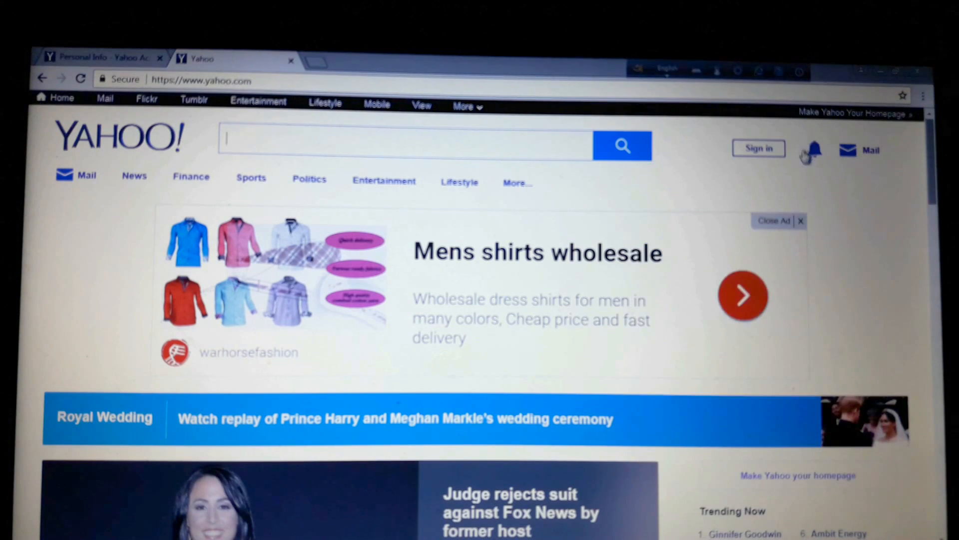
pyautogui.click(810, 150)
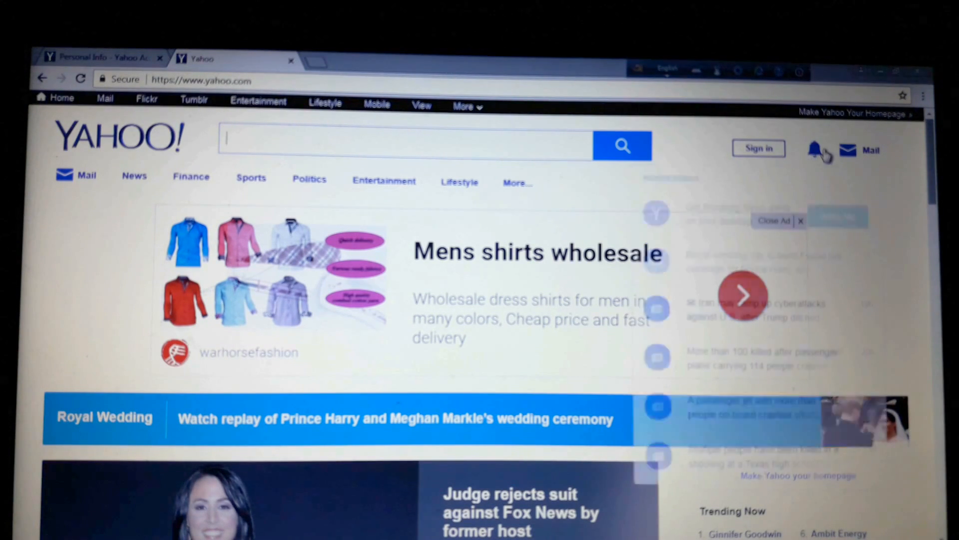
pyautogui.click(814, 149)
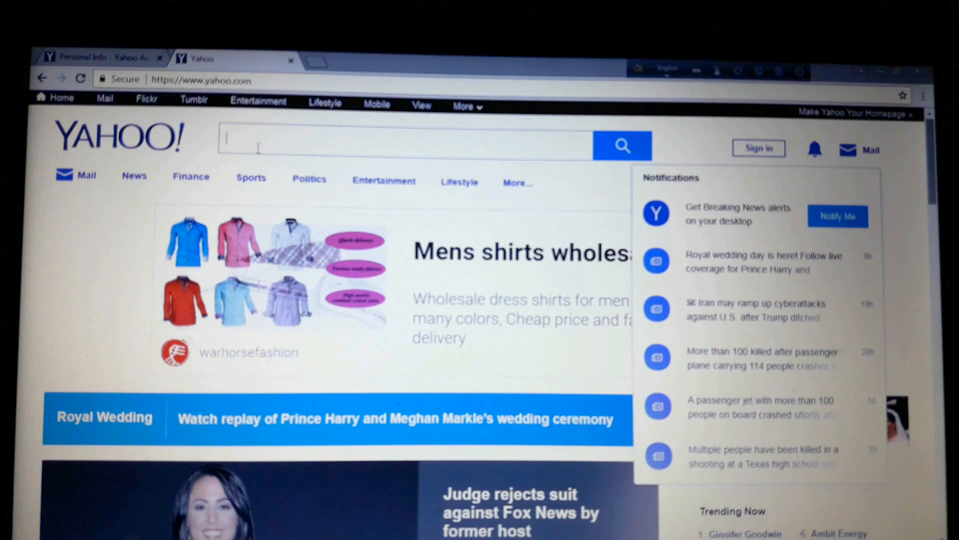